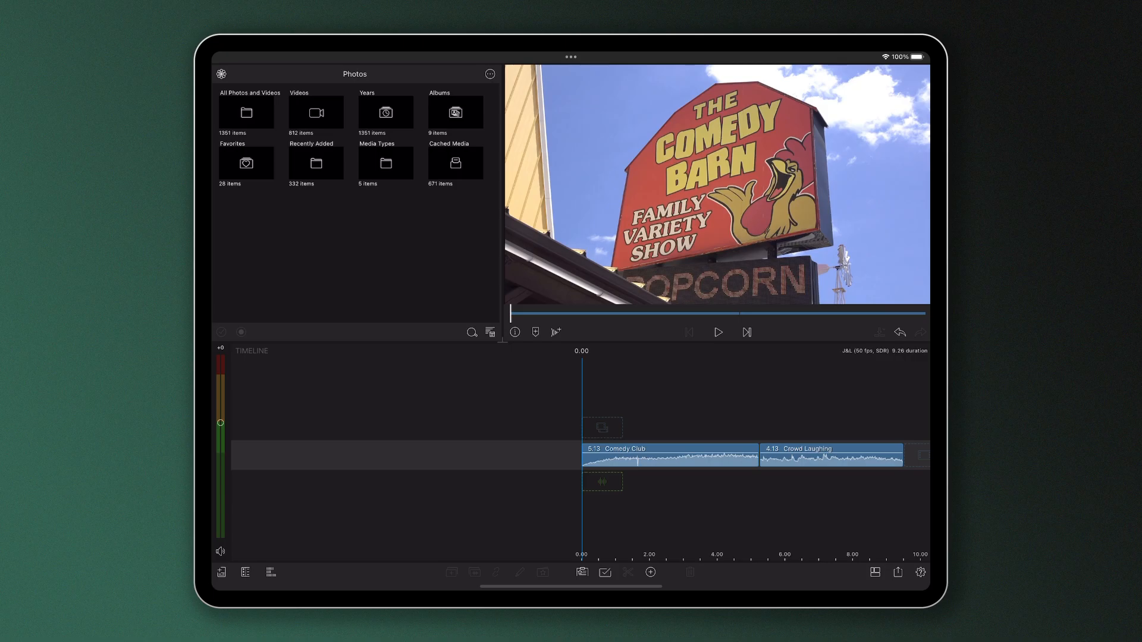
{"action": "mouse_move", "coordinate": [677, 422]}
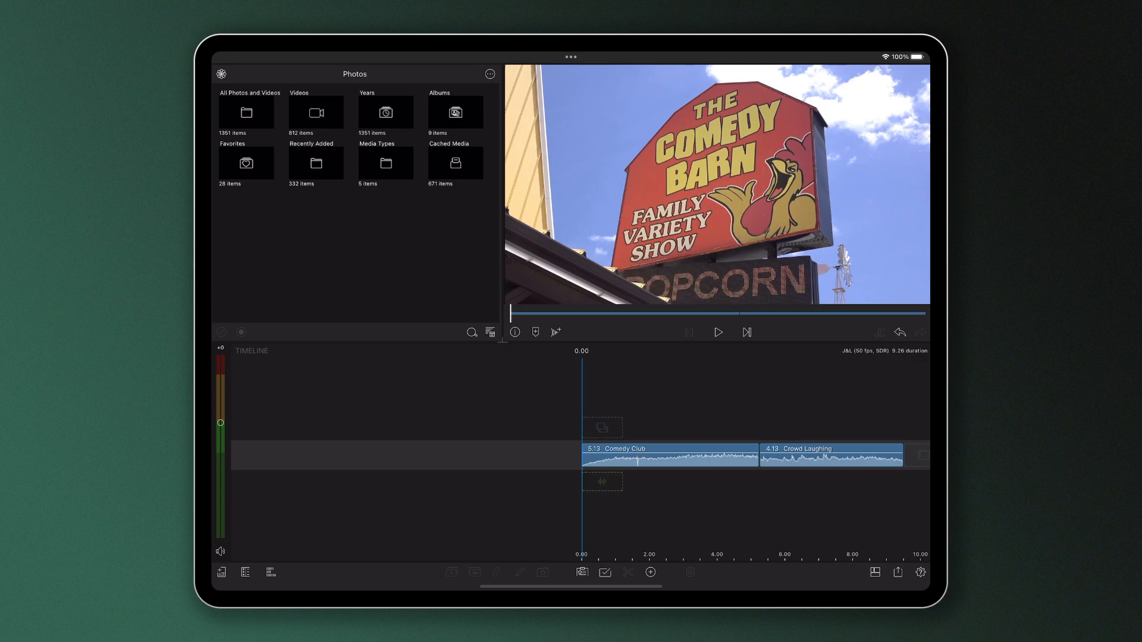
- Play the timeline to the end at about 9.25 s and select the Crowd Laughing clip
{"action": "left_click", "coordinate": [716, 332]}
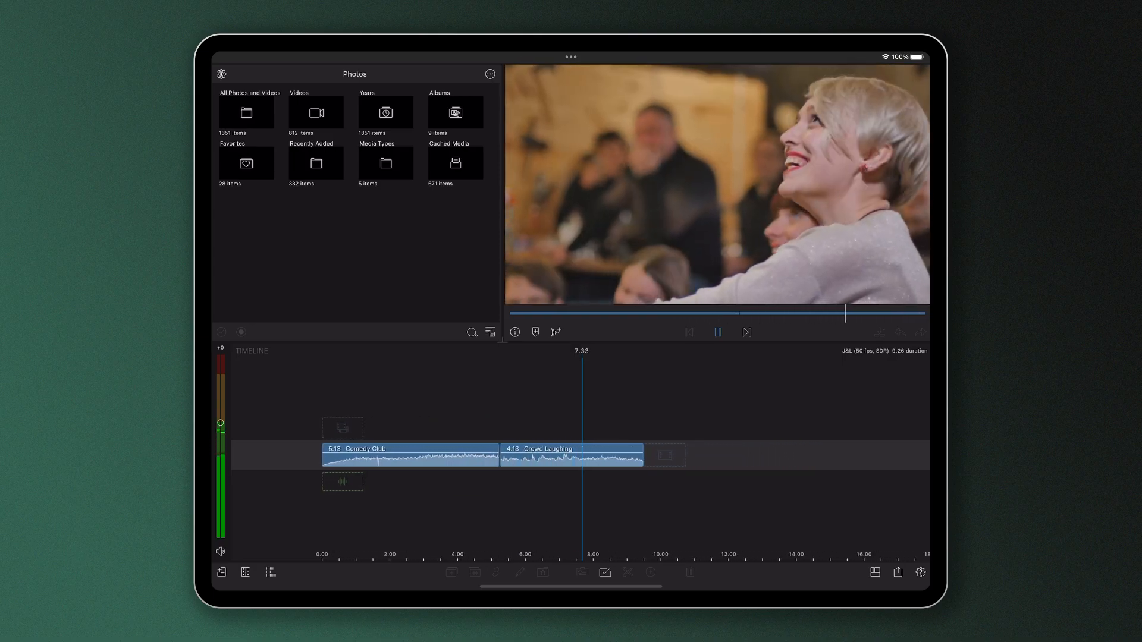
{"action": "left_click", "coordinate": [716, 332]}
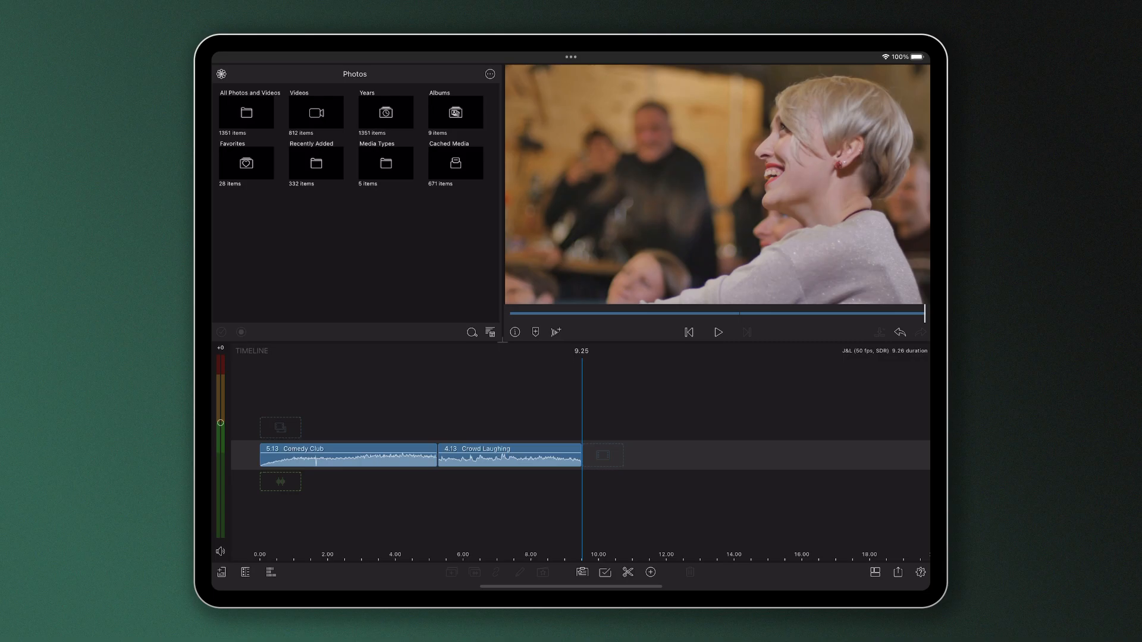
{"action": "left_click", "coordinate": [510, 455]}
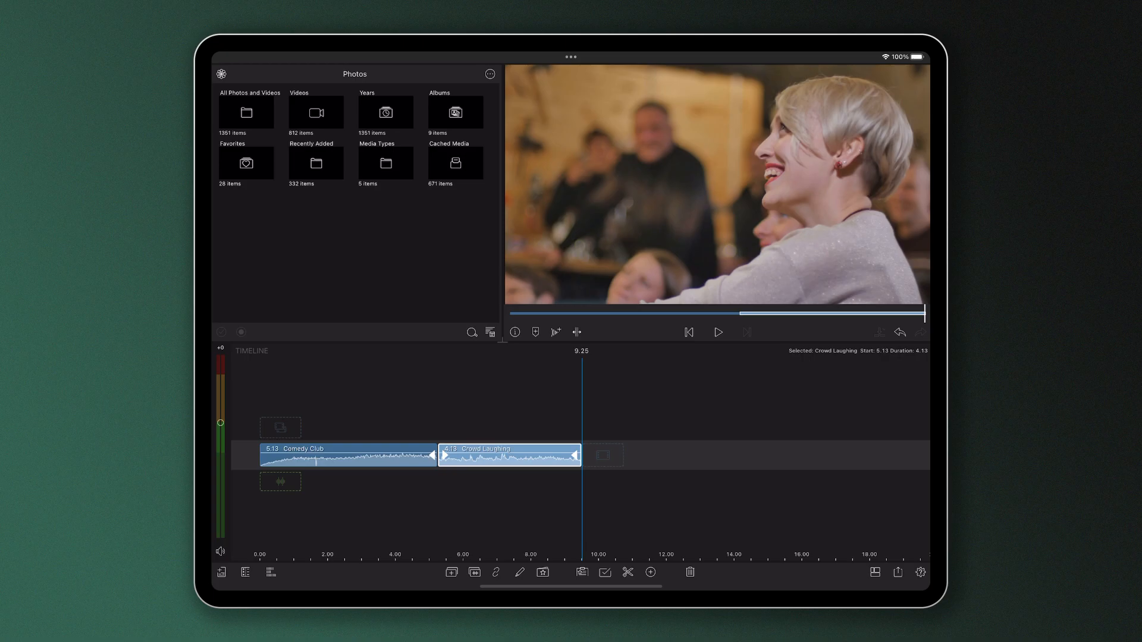